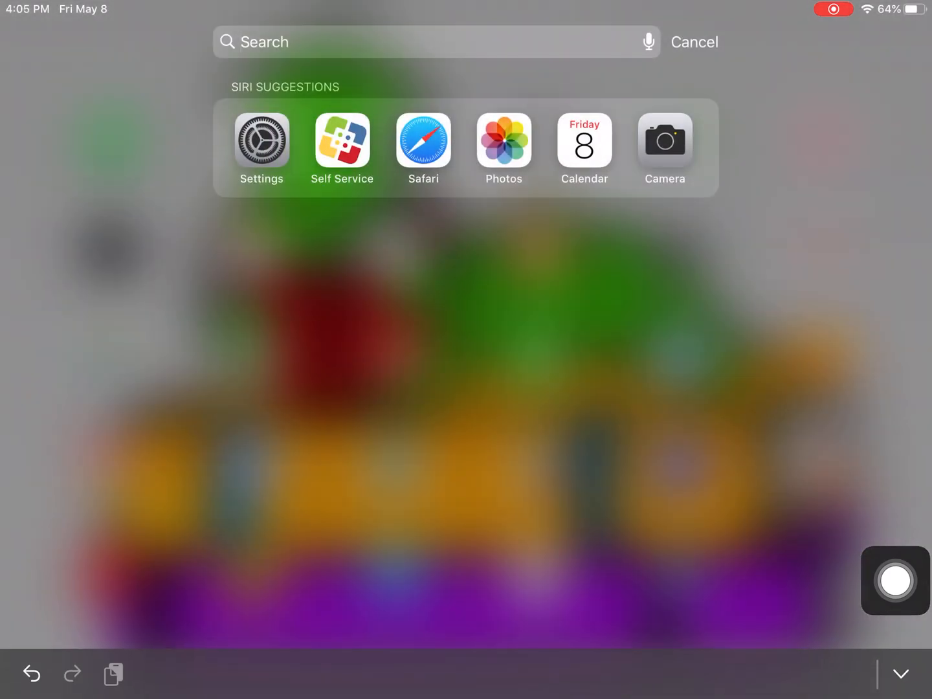
Step: Search Spotlight for "sel" and open the Self Service app
type("self")
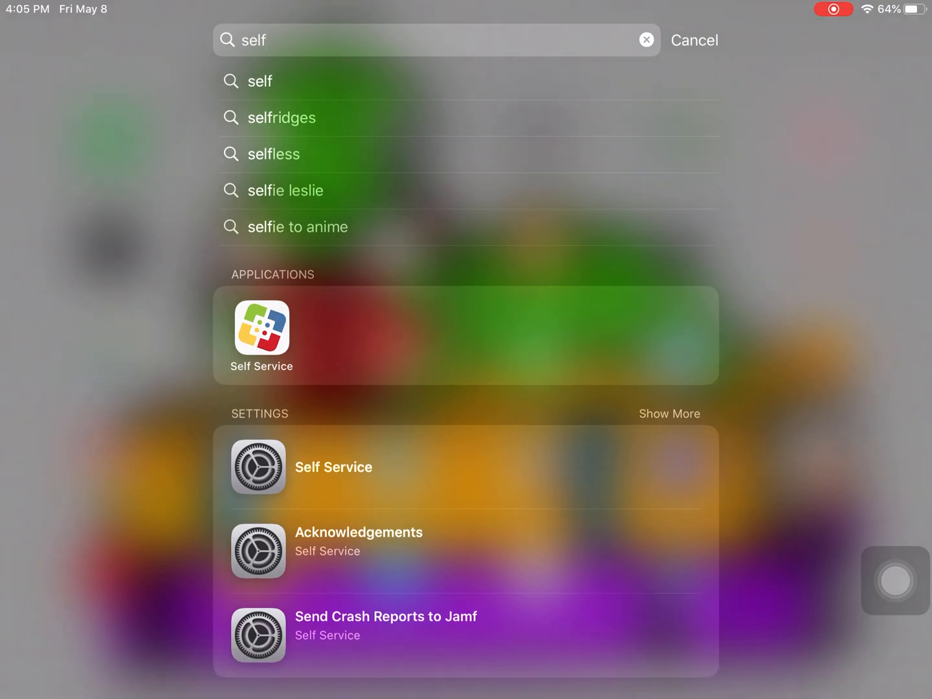
left_click(262, 330)
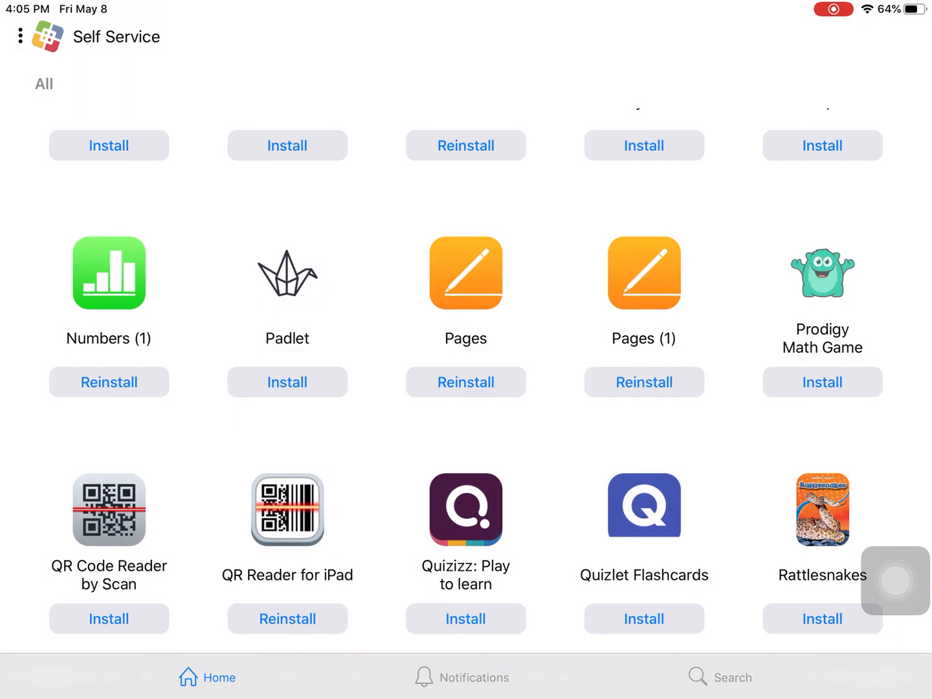
Step: Scroll the catalog down to VMware Horizon Client, then return to the Home Screen
scroll("down", 3)
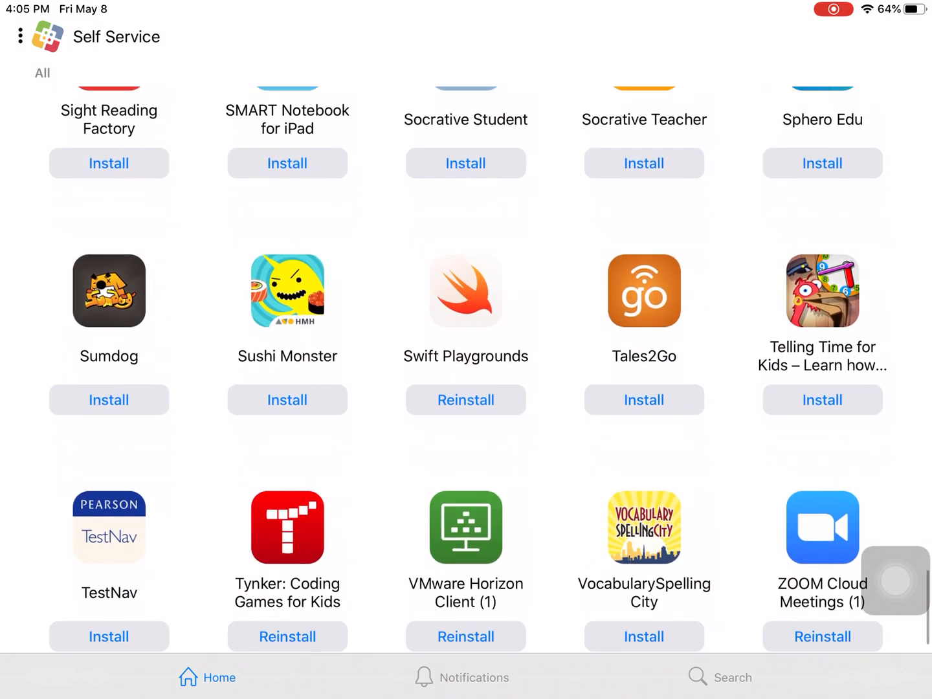
scroll("down", 3)
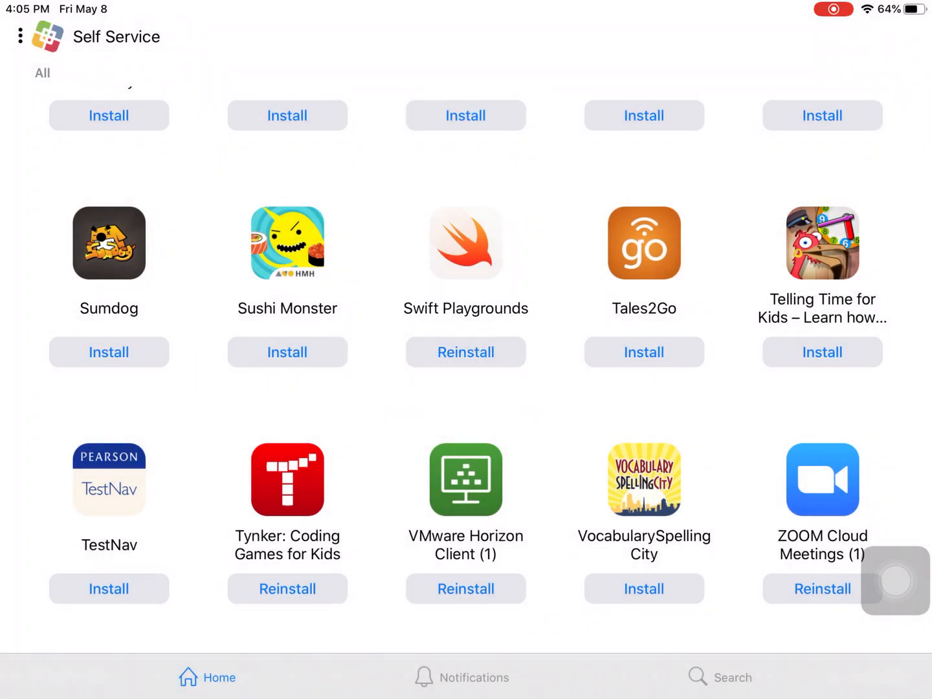
left_click(465, 589)
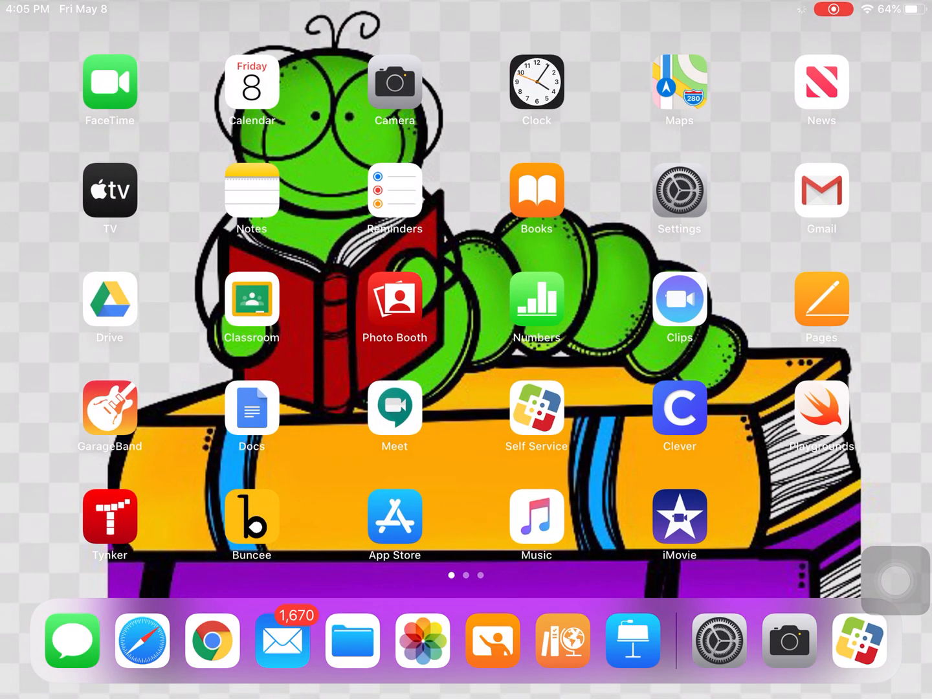
Step: Swipe to the second Home Screen page and launch the Horizon app
scroll("left", 3)
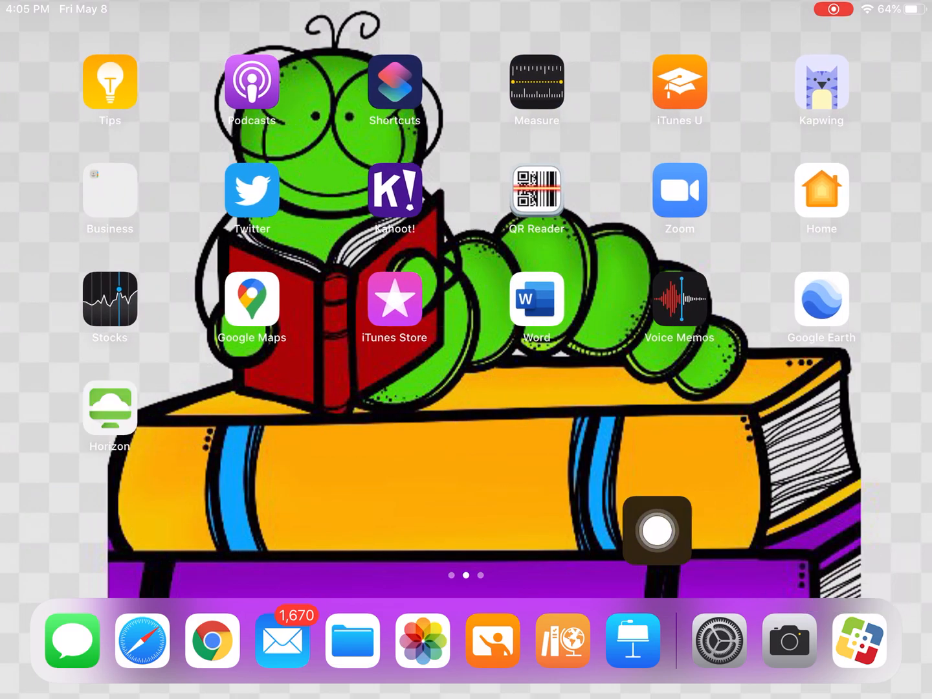
left_click_drag(657, 531, 97, 514)
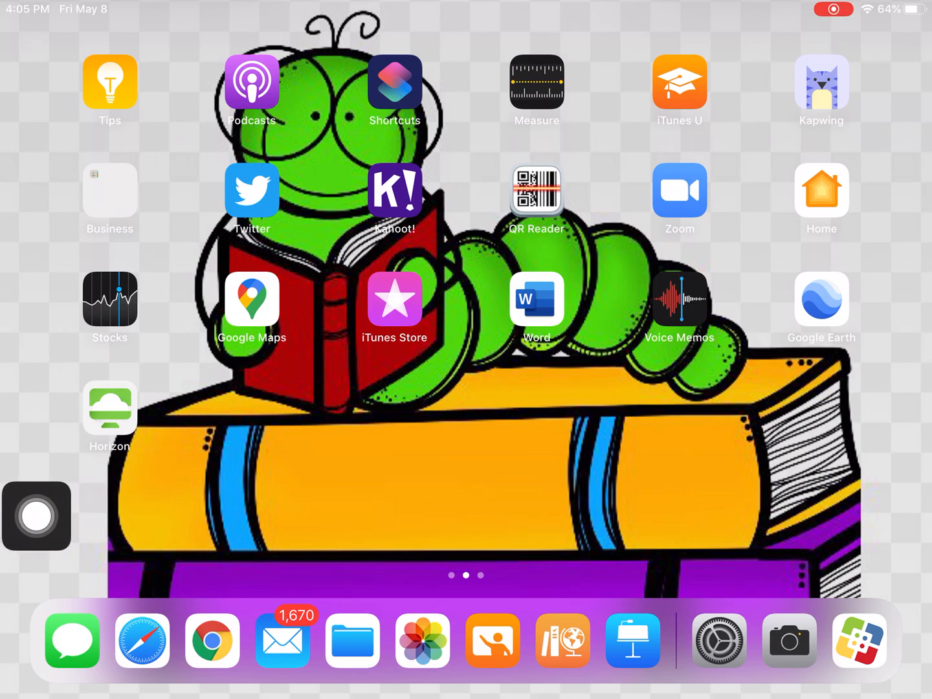
left_click(109, 408)
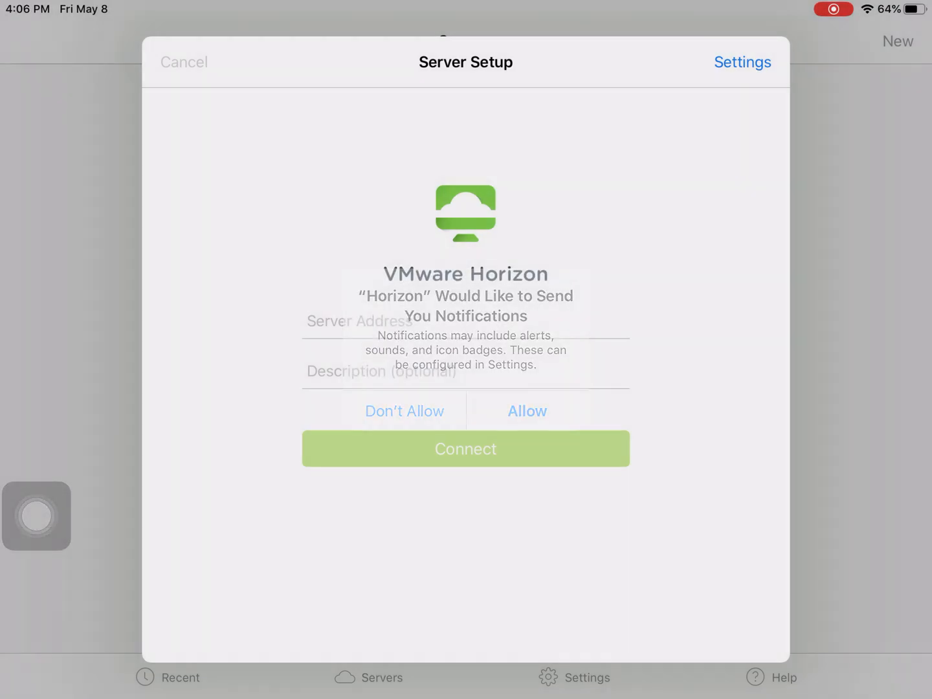
Step: Dismiss the notifications alert and connect to server view.uufsd.net
left_click(527, 411)
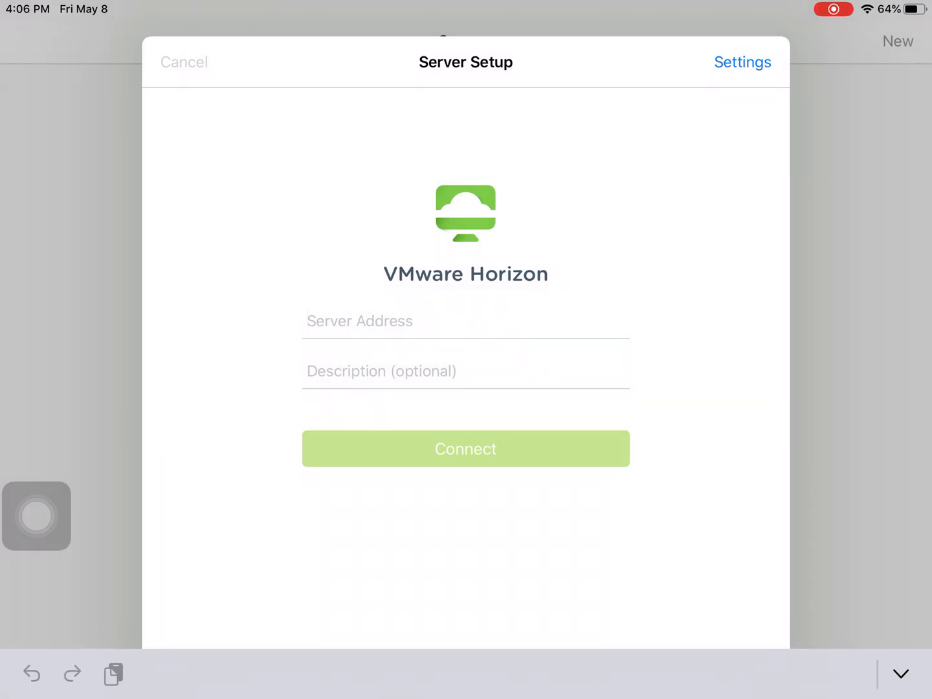
type("v")
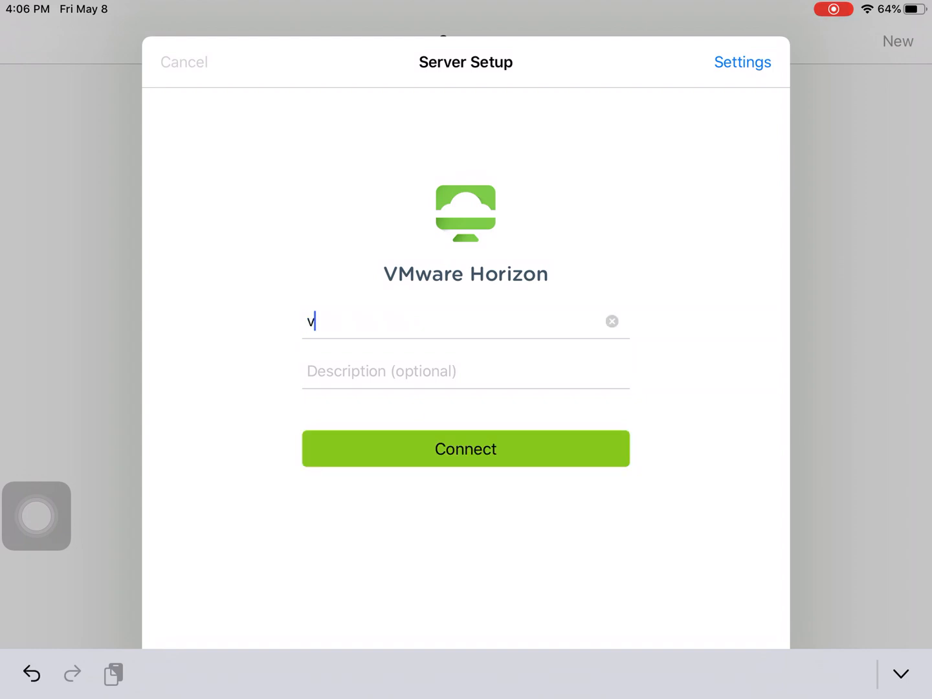
type("iew.")
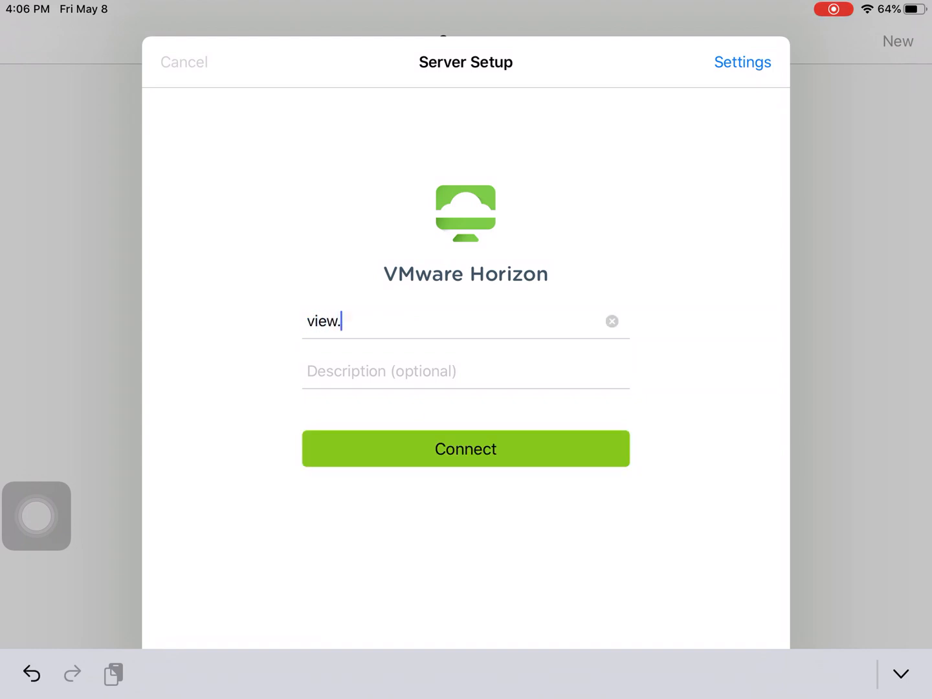
type("uufsd")
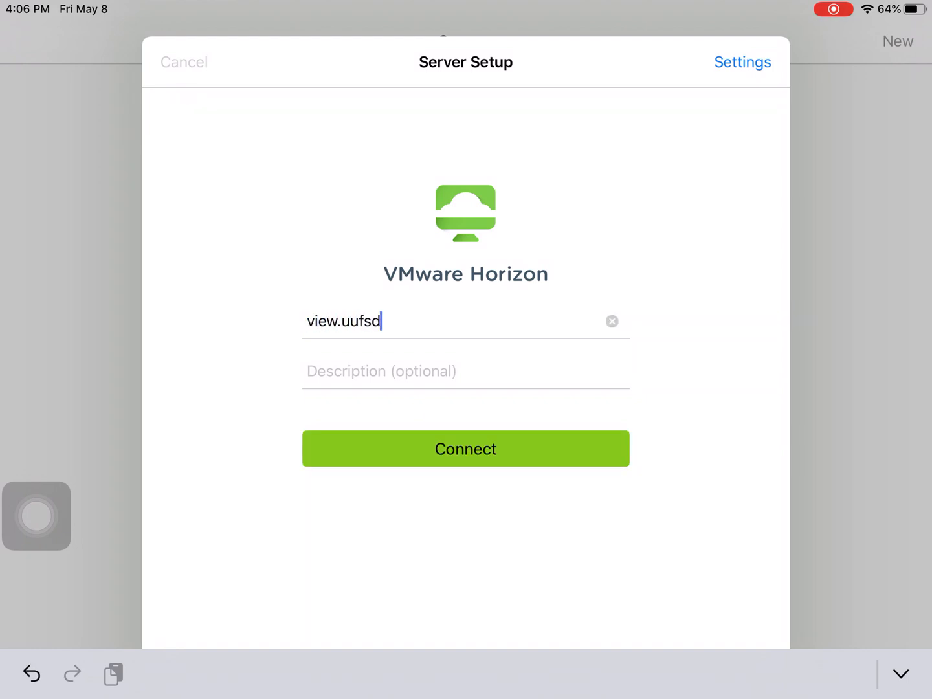
type(".ne")
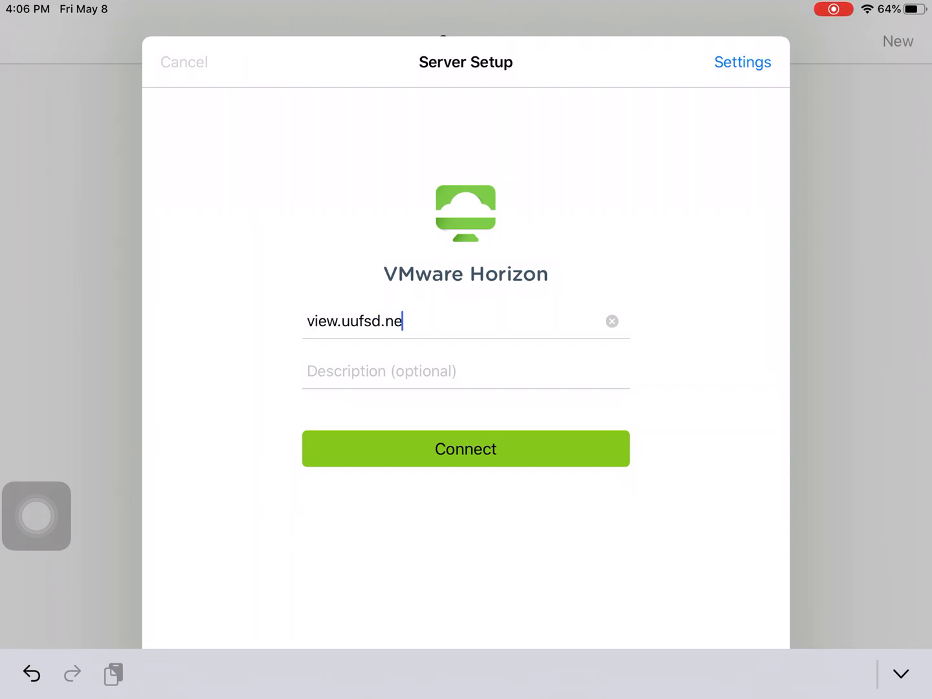
type("t")
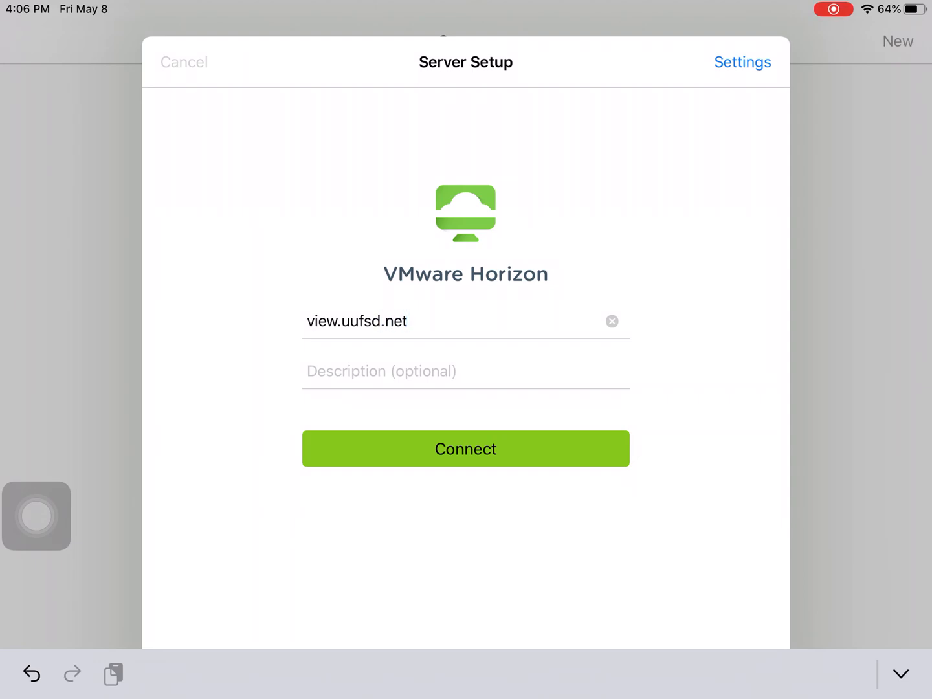
left_click(465, 448)
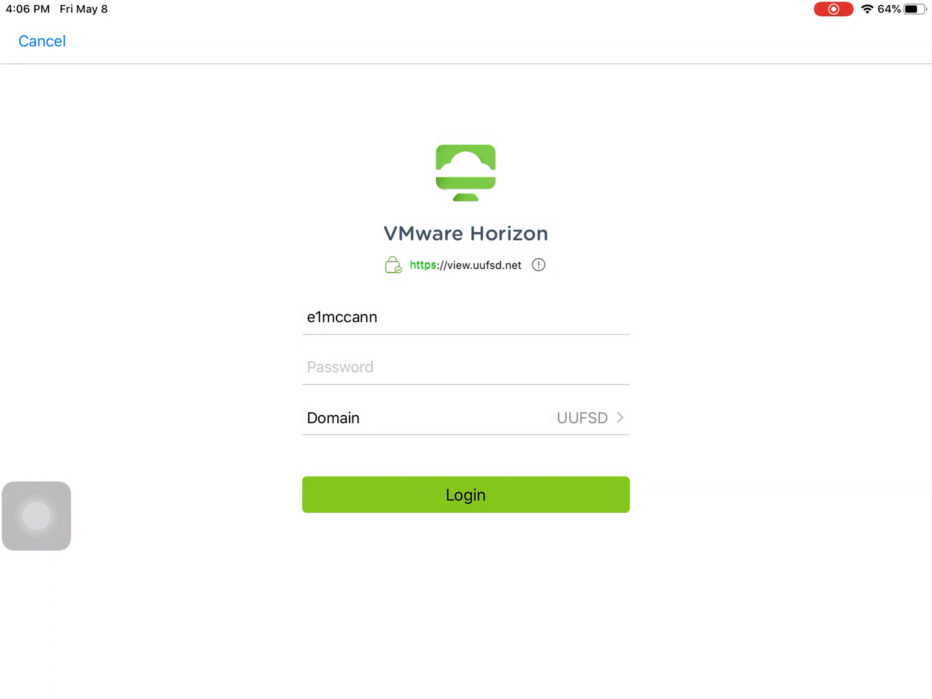
Step: Enter the password, select the UUFSD domain, and log in
left_click(465, 367)
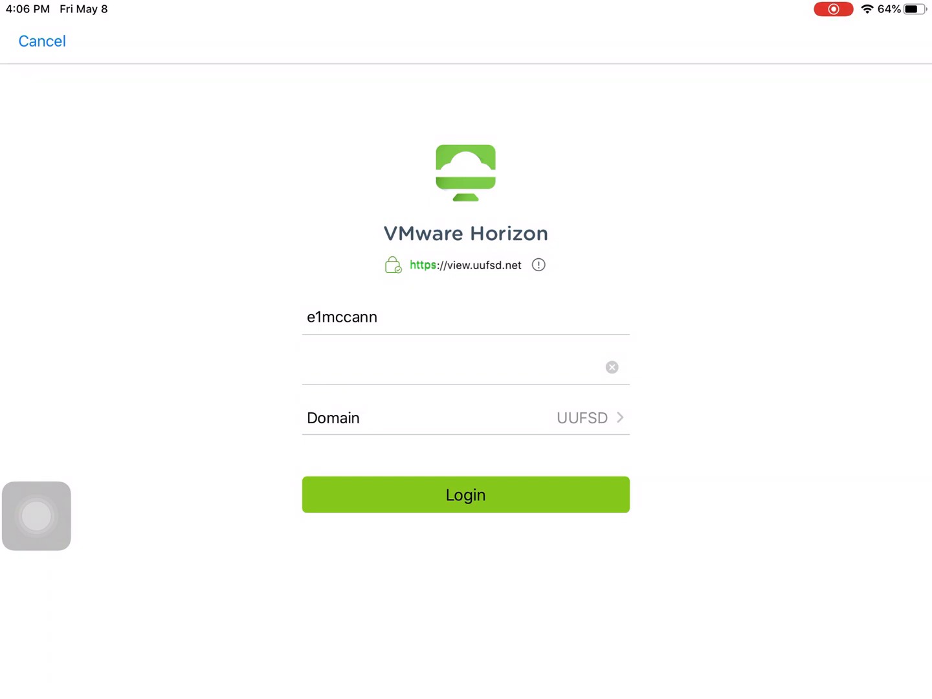
left_click(466, 417)
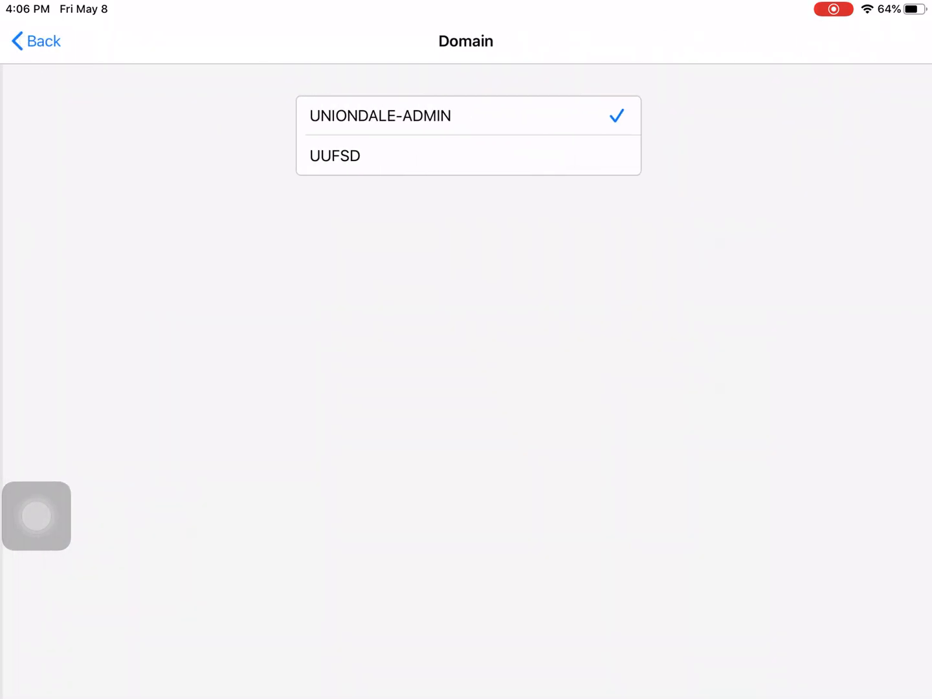
left_click(335, 156)
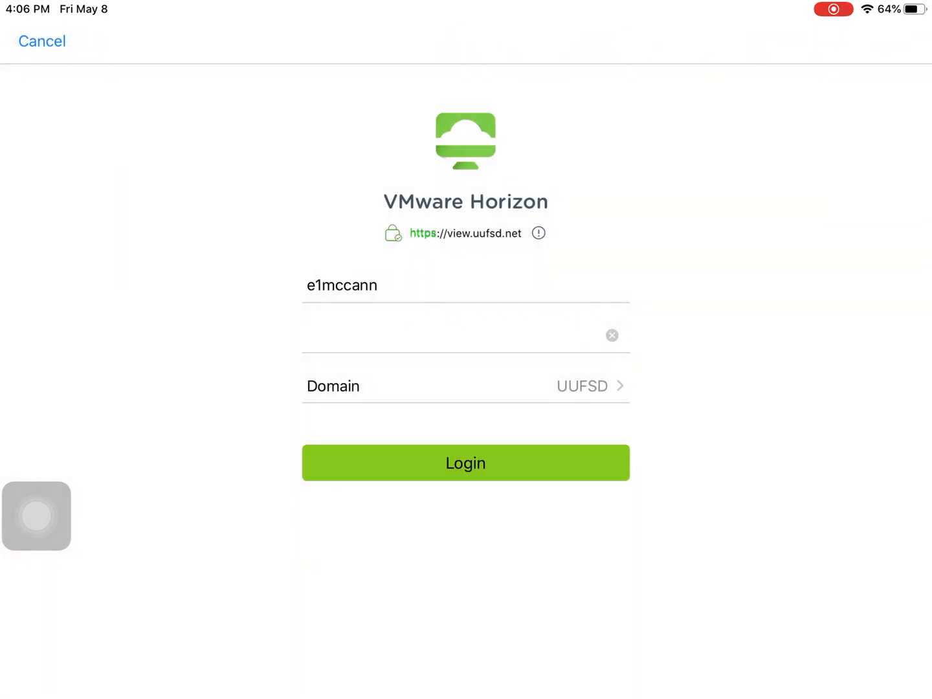
left_click(465, 463)
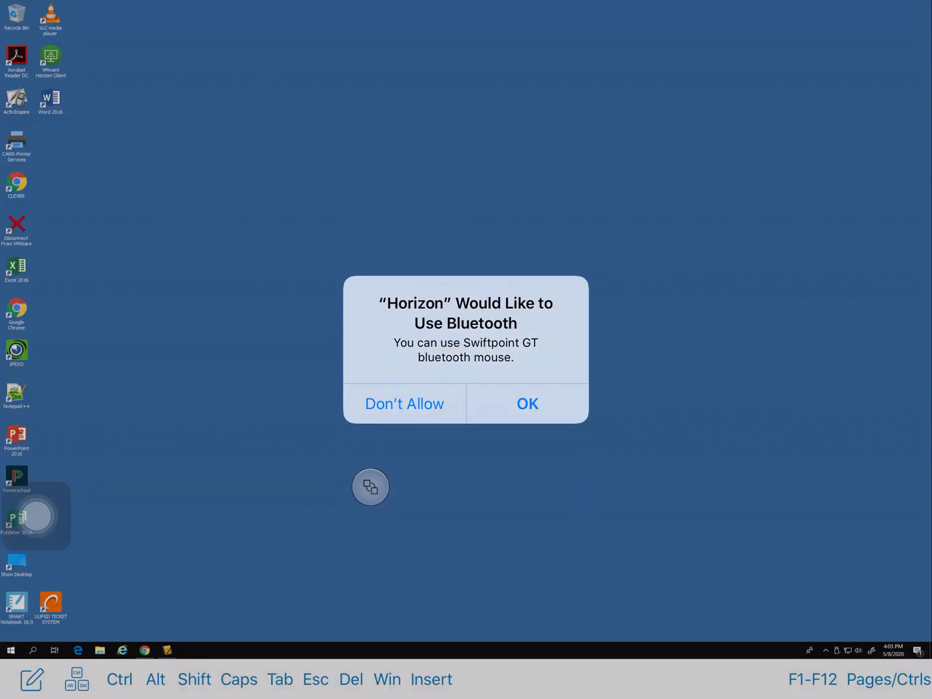
Step: Respond to the "Horizon Would Like to Use Bluetooth" alert on the remote desktop
left_click(527, 404)
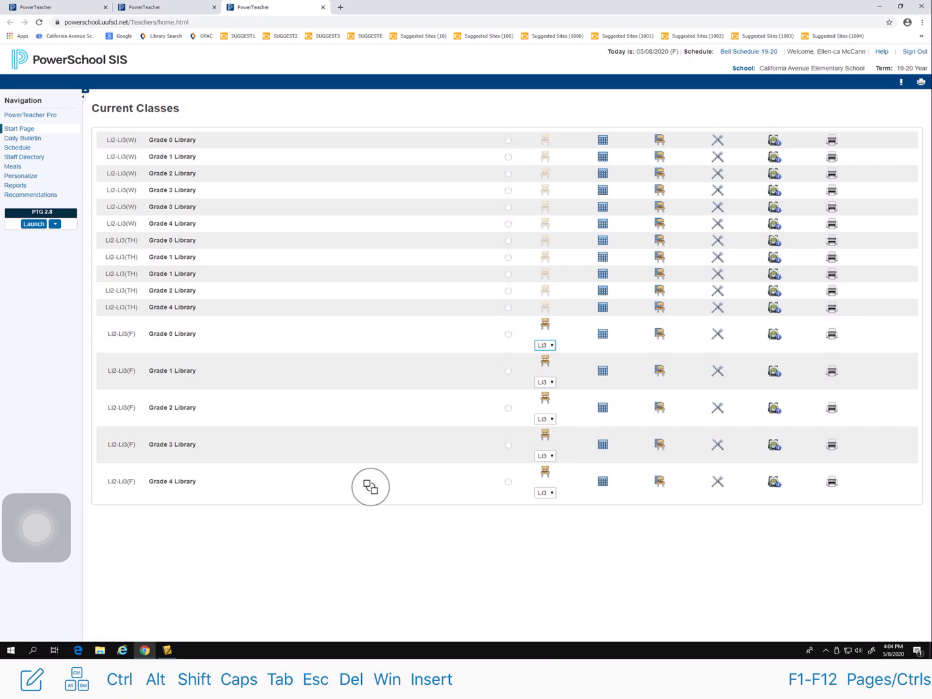
Step: Launch PTG 2.8 from the PowerSchool Start Page's left navigation
left_click(55, 223)
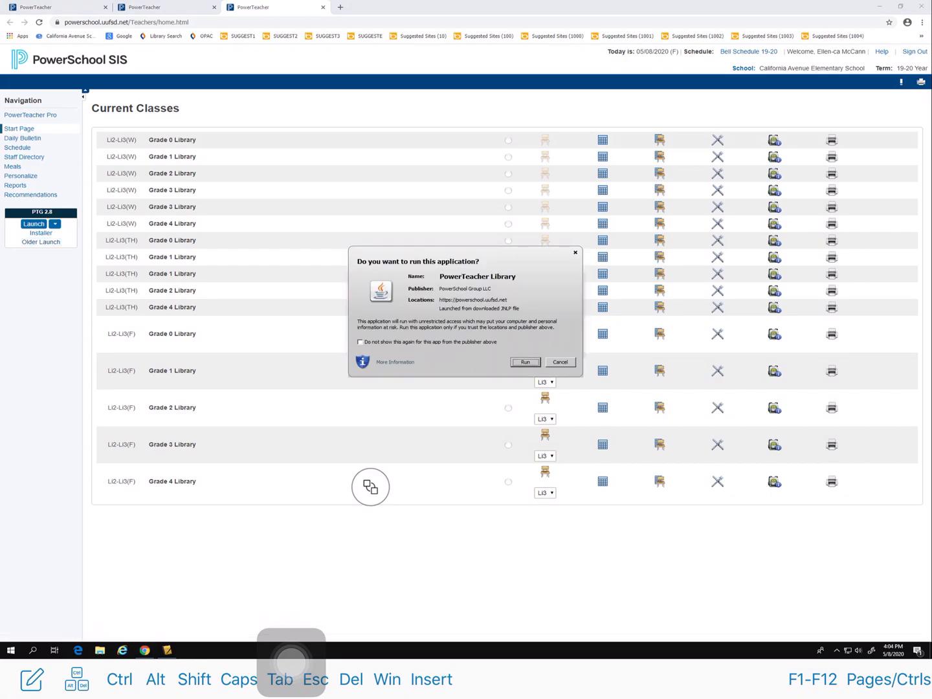
Step: Allow the Java PowerTeacher application to run so the 2.8 Gradebook loads
left_click(524, 361)
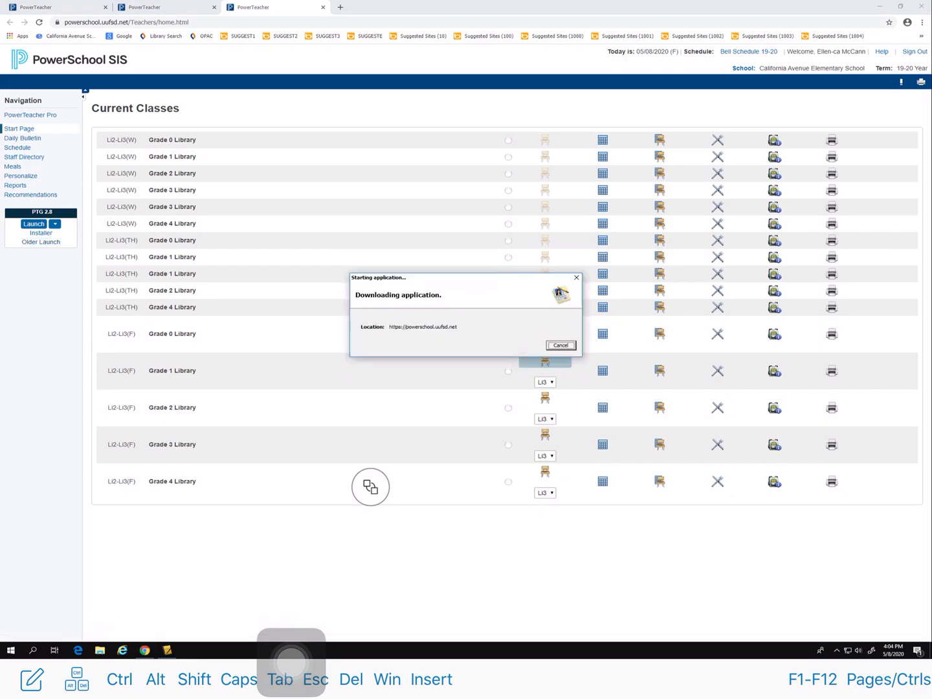
left_click(559, 345)
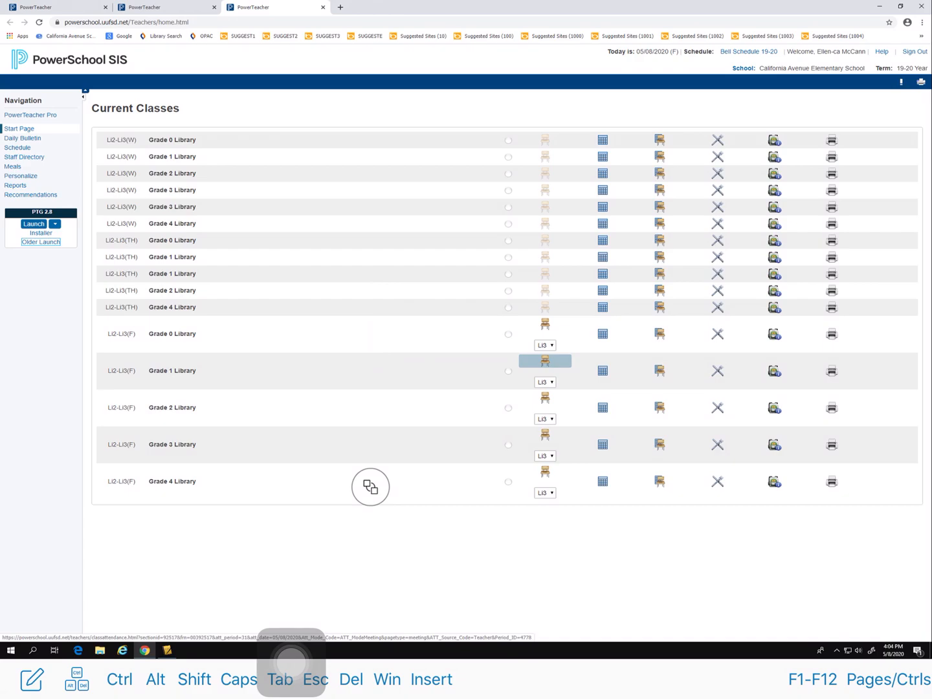
left_click(33, 224)
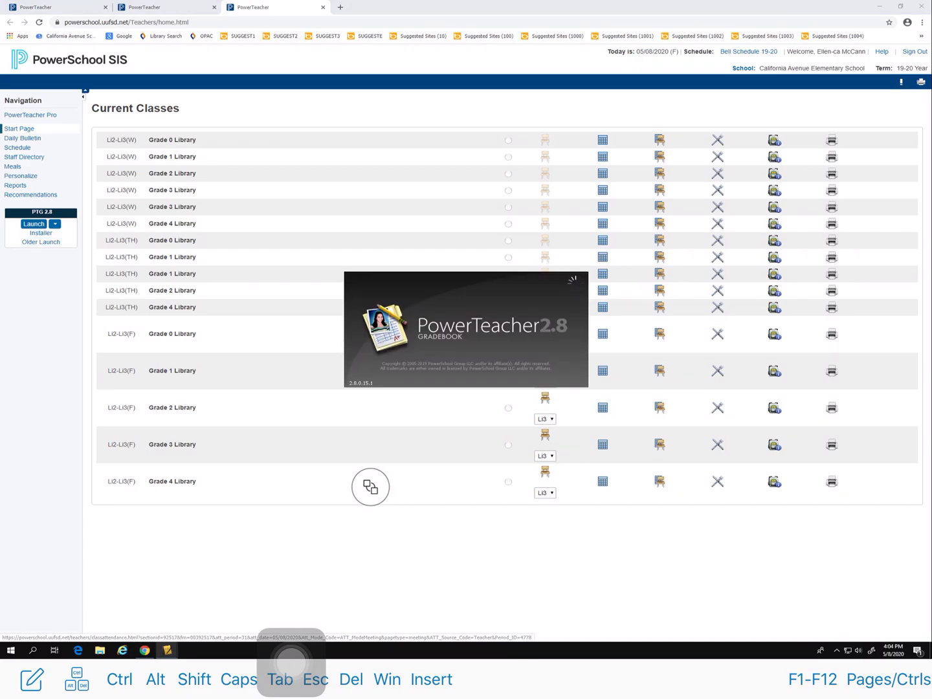